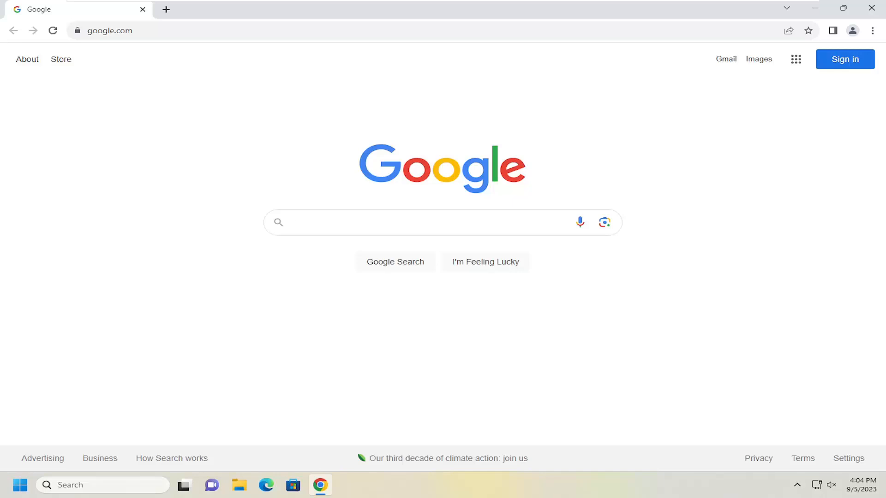
Open Chrome's Languages settings and switch on spell check for web pages
click(395, 222)
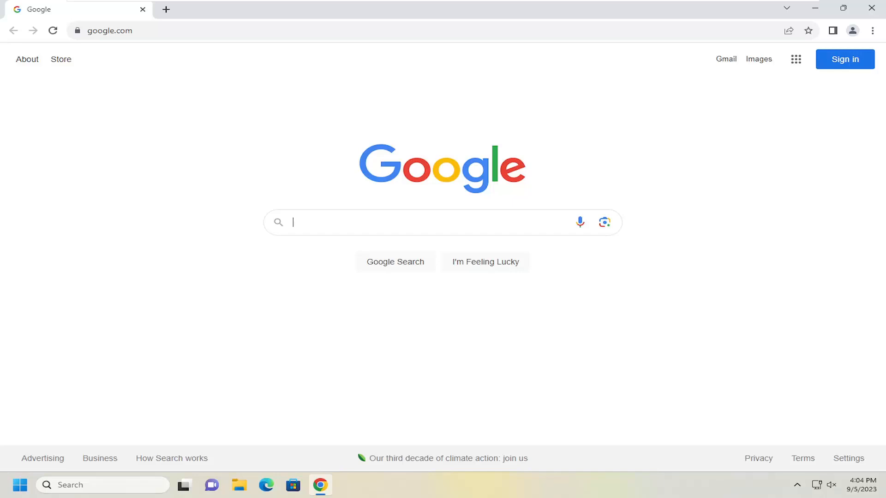
mouse_move(572, 260)
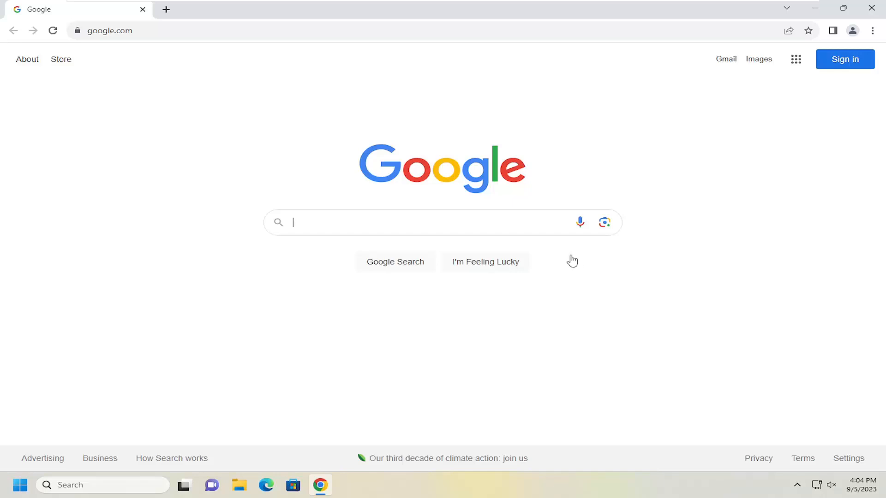
mouse_move(484, 186)
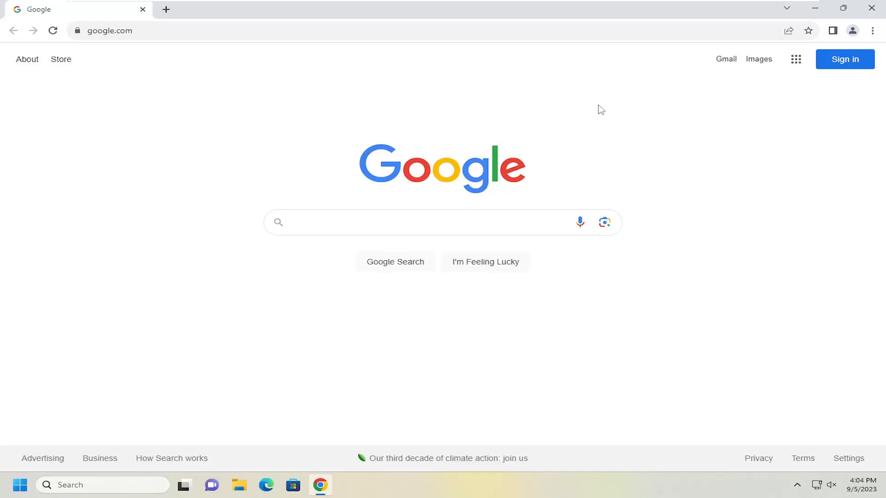
mouse_move(871, 31)
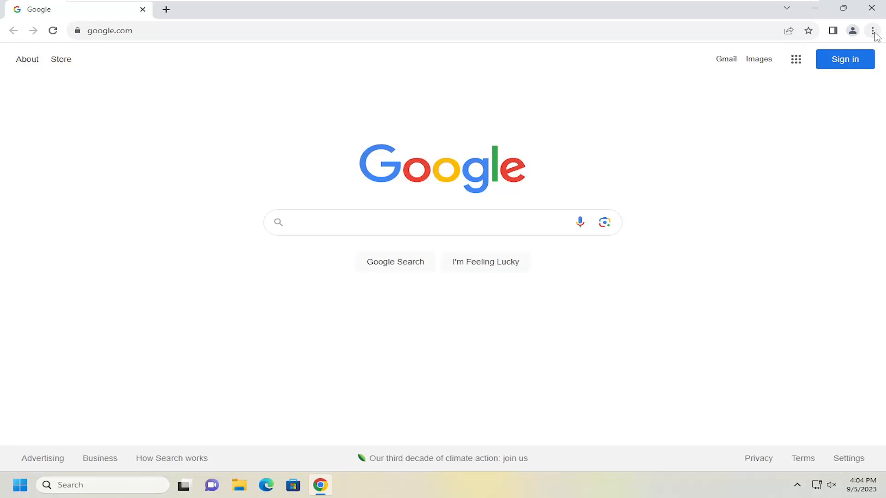
mouse_move(872, 35)
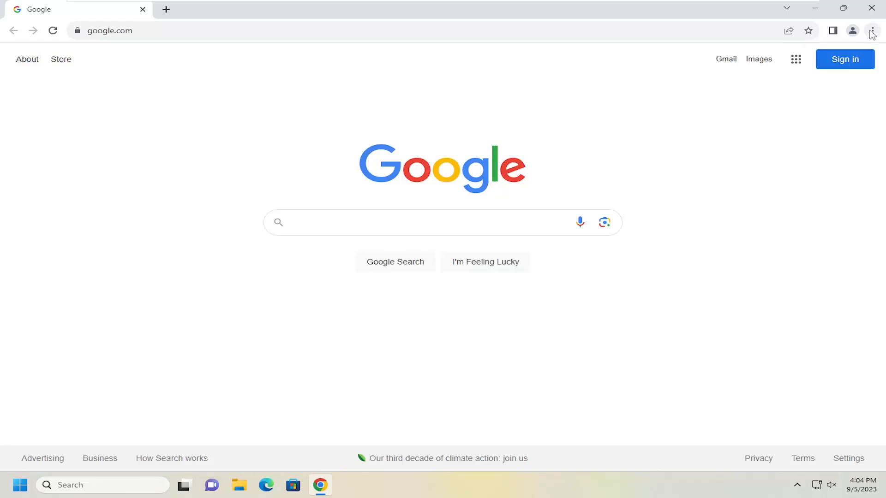
click(871, 30)
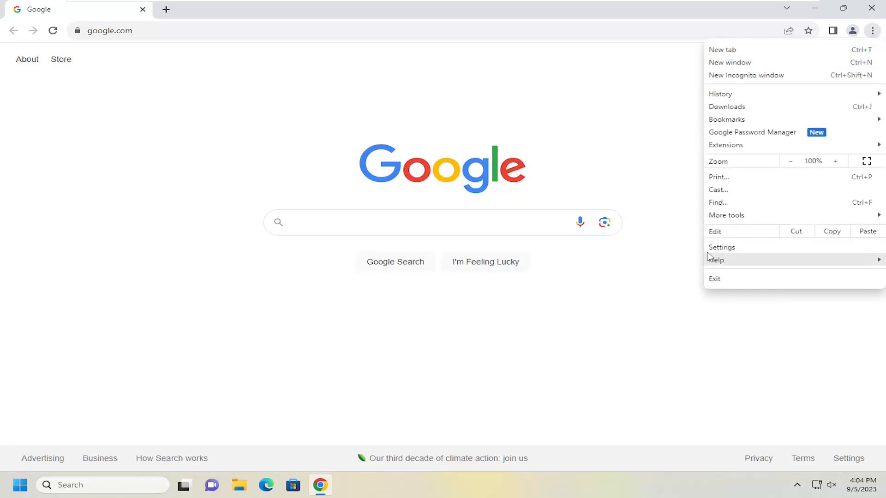
click(721, 247)
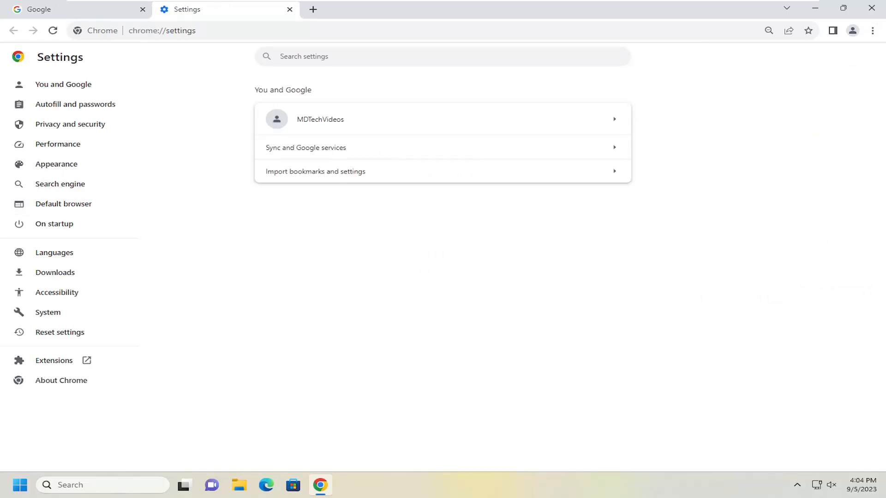
click(55, 253)
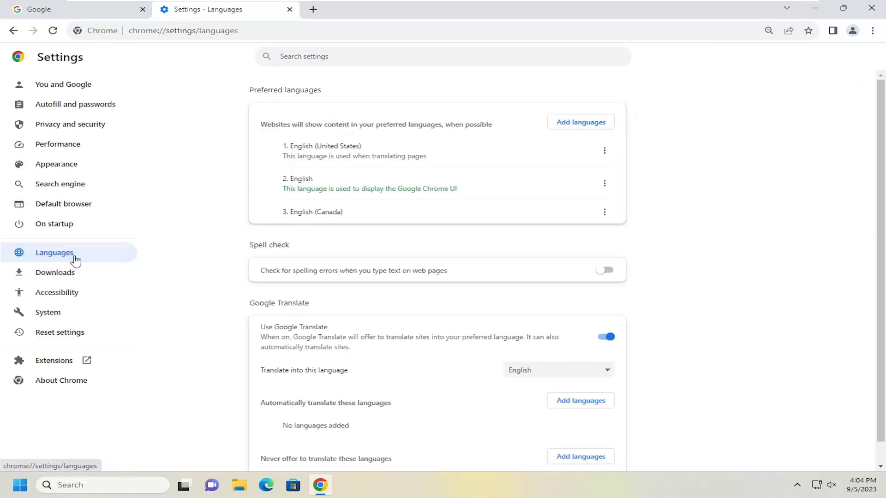
mouse_move(278, 277)
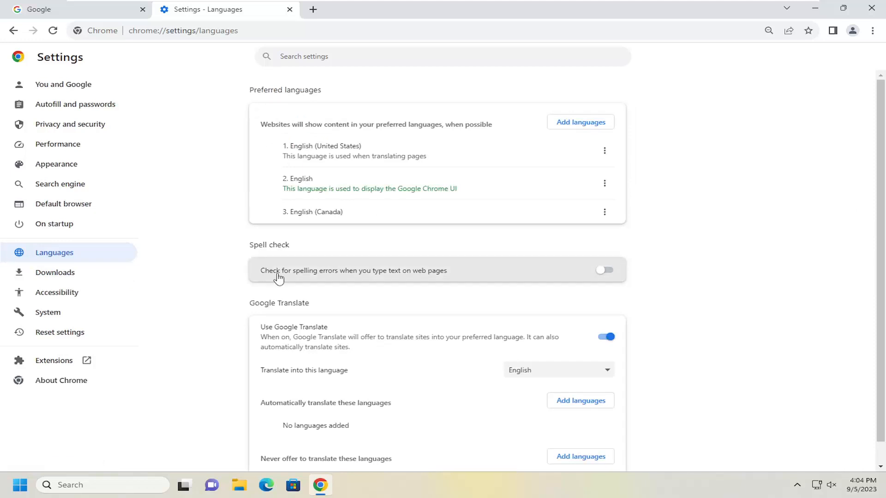
click(604, 270)
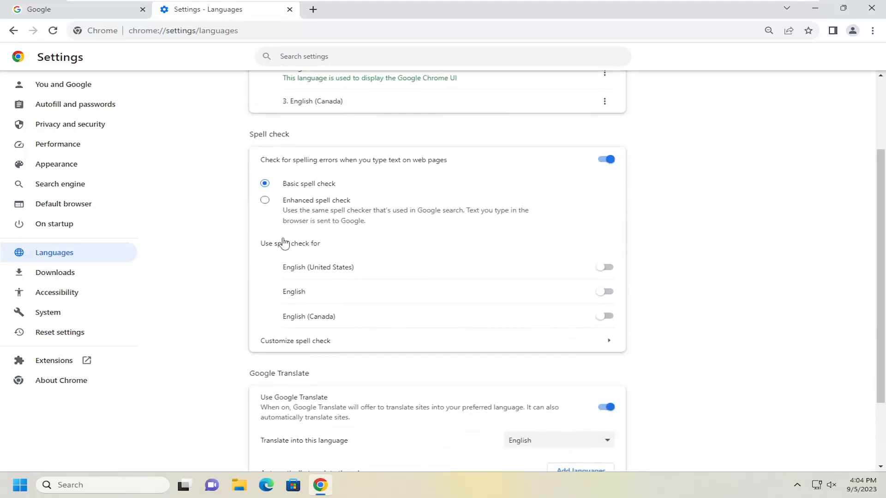
mouse_move(266, 164)
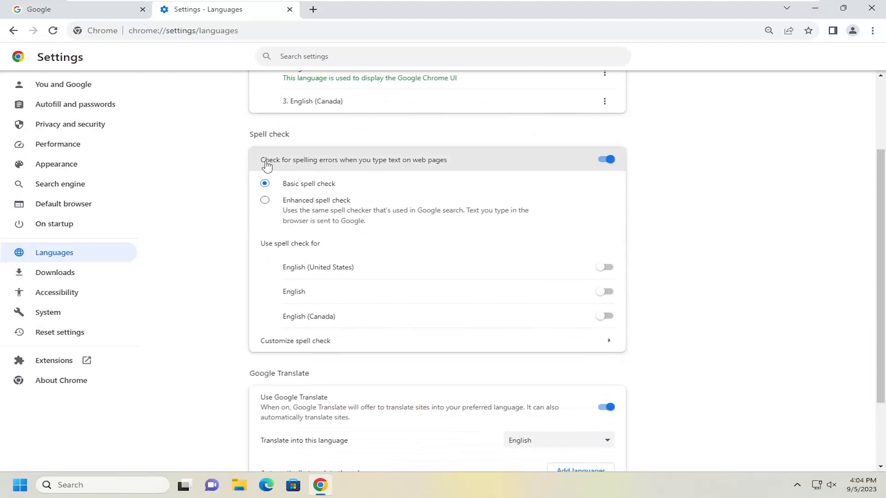
mouse_move(404, 166)
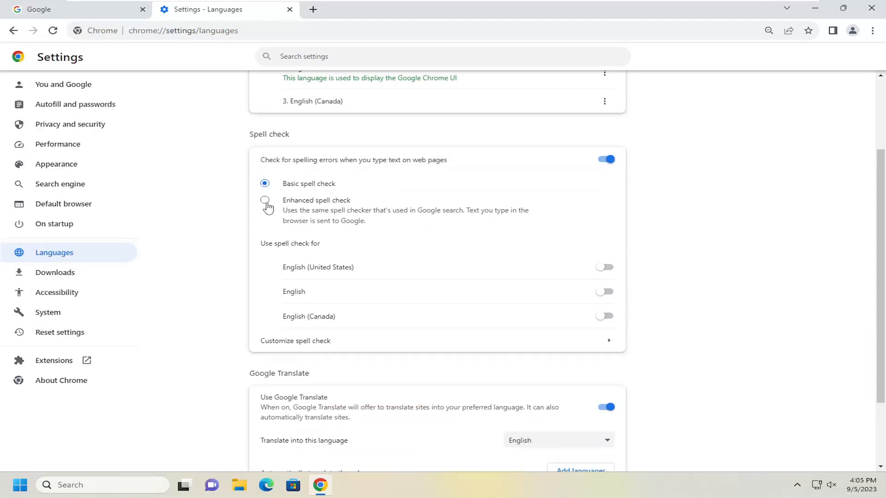
mouse_move(296, 203)
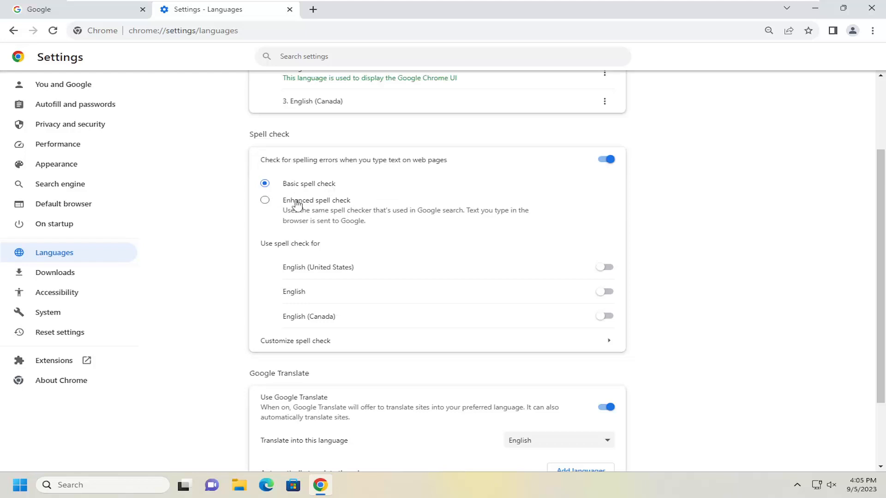
Select the Enhanced spell check option in place of Basic
click(264, 200)
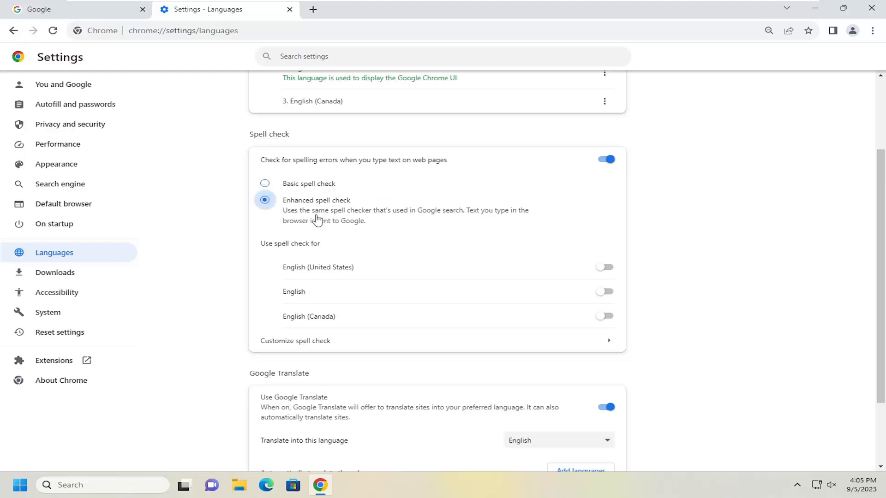
mouse_move(355, 217)
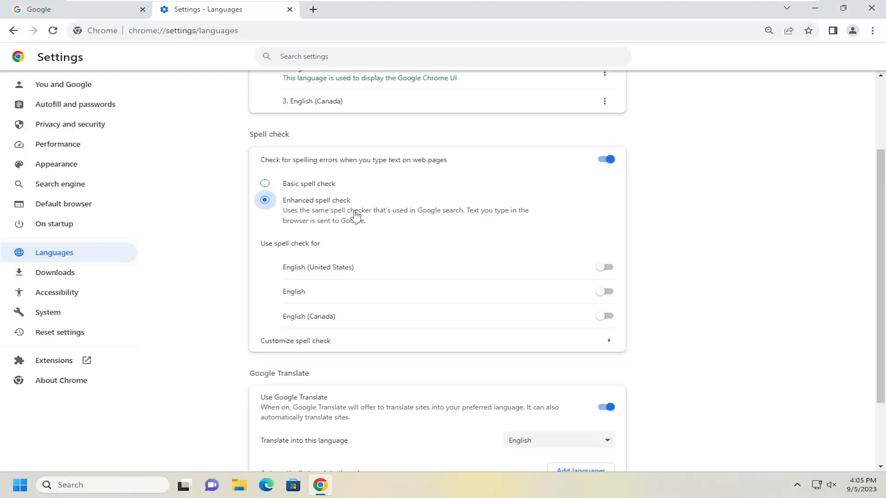
mouse_move(483, 216)
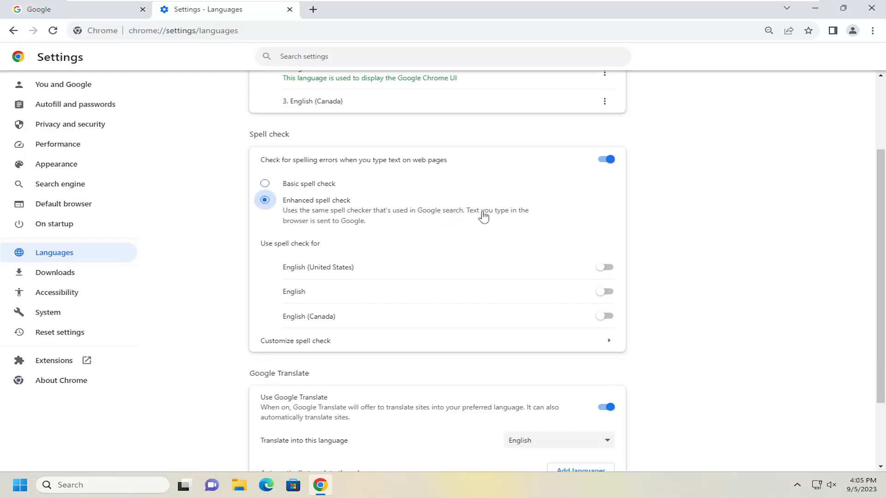
mouse_move(347, 222)
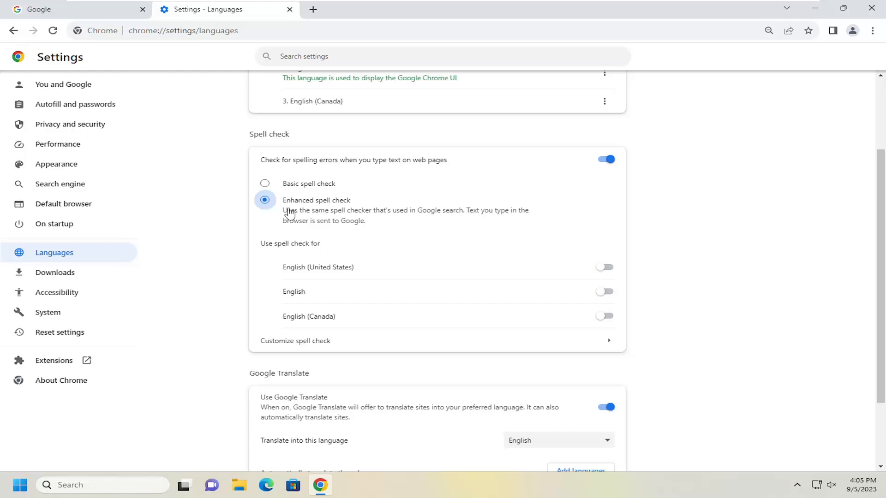
mouse_move(290, 214)
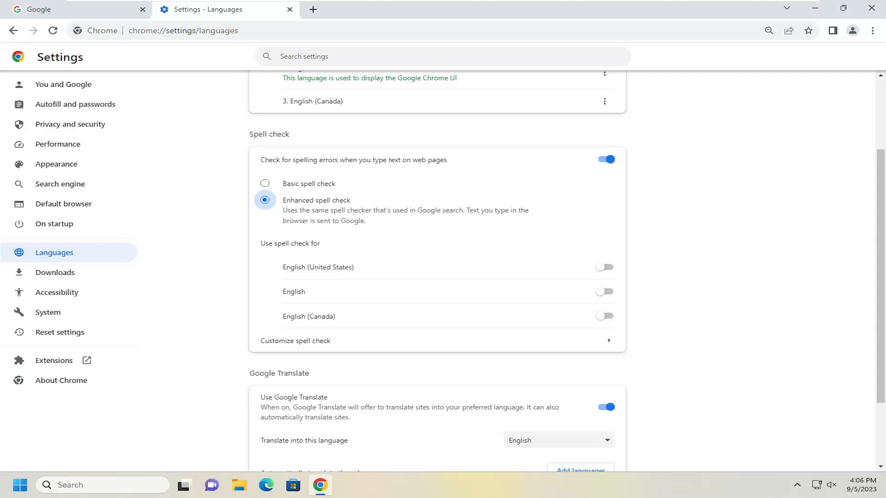
mouse_move(289, 185)
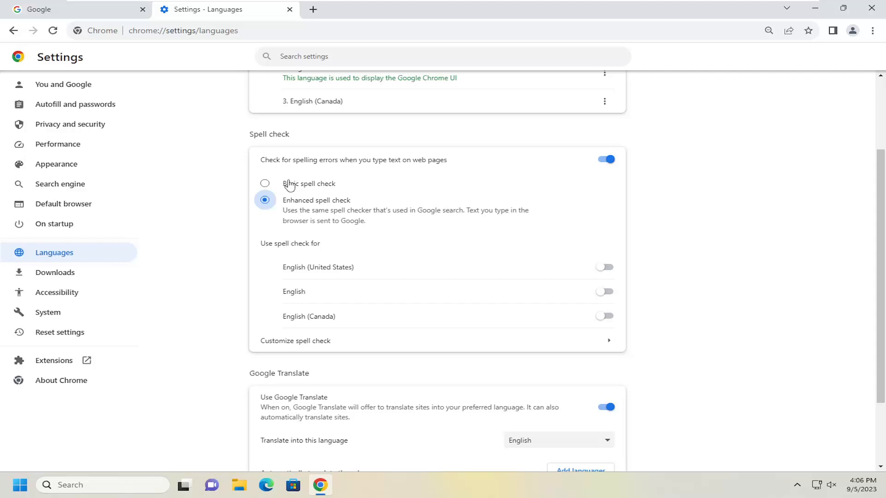
Toggle between Basic and Enhanced spell check, then turn spell check off and close Settings
click(265, 183)
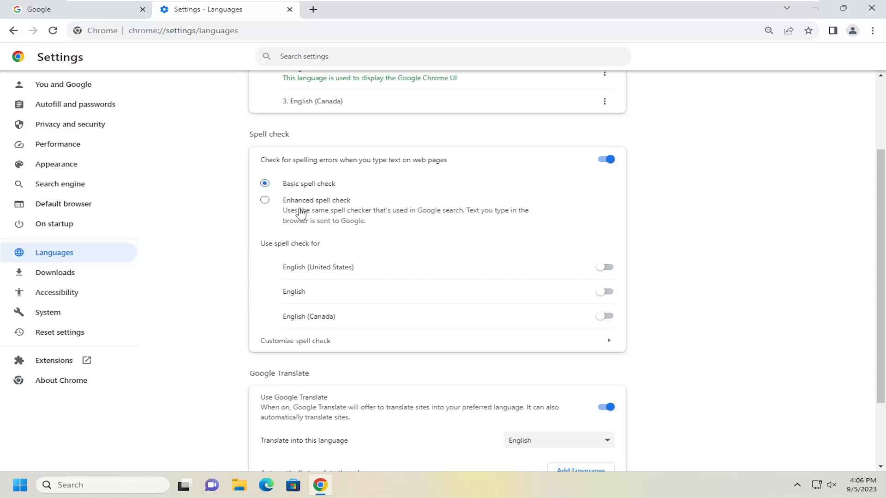
click(264, 200)
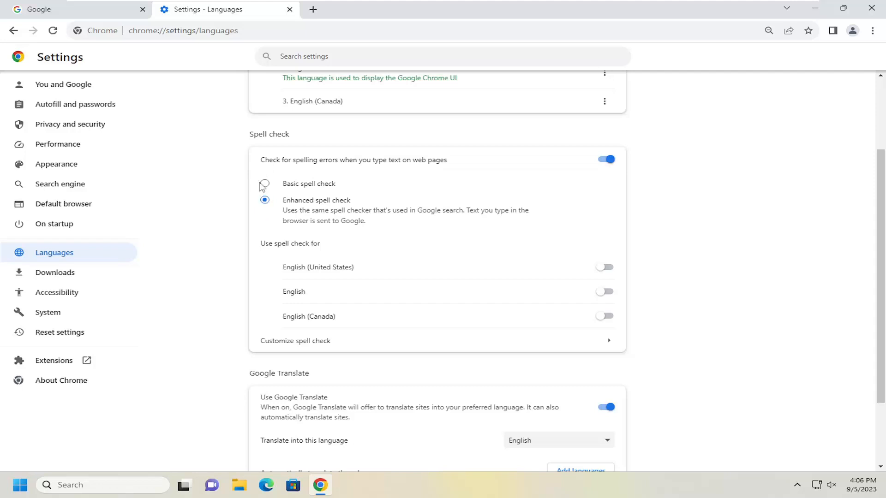
mouse_move(347, 145)
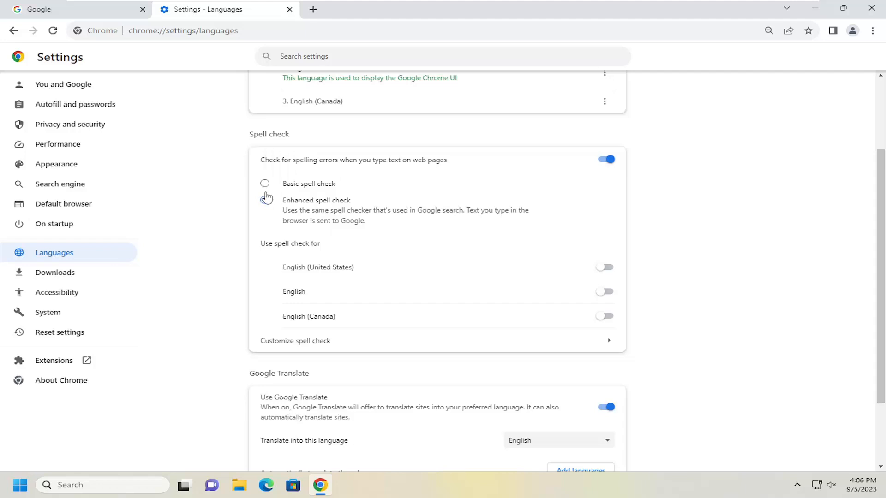
click(264, 200)
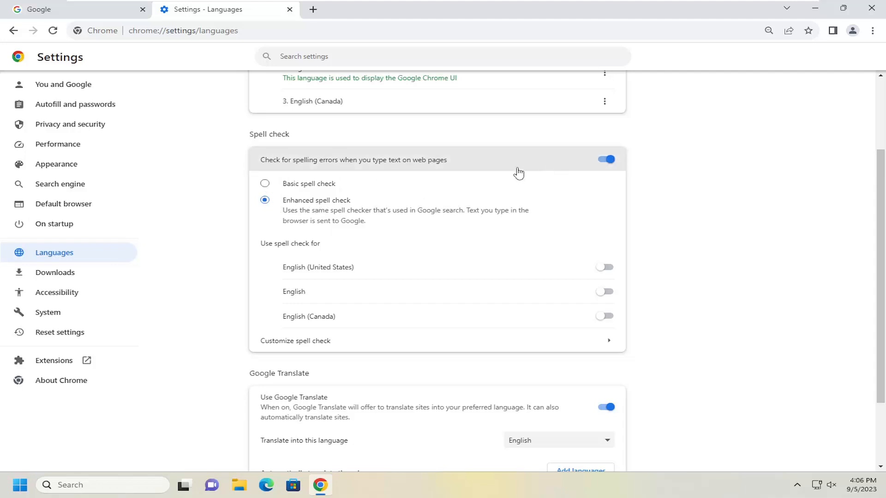
click(606, 159)
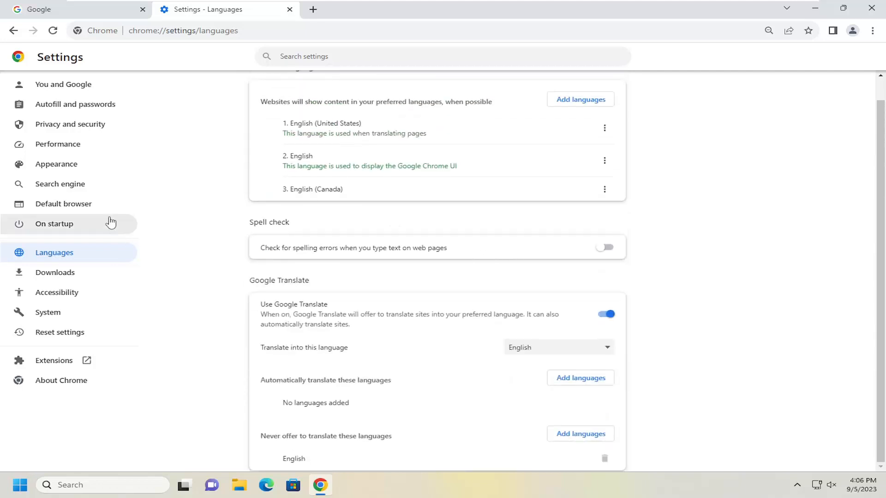
click(289, 9)
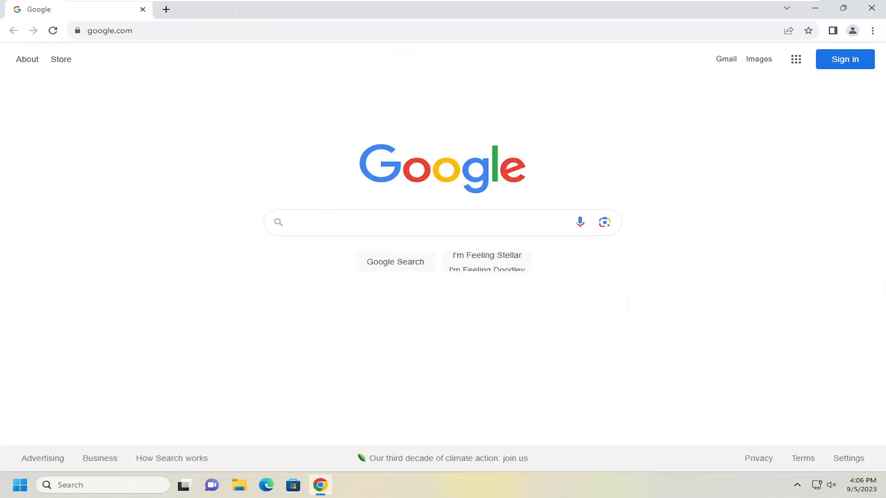